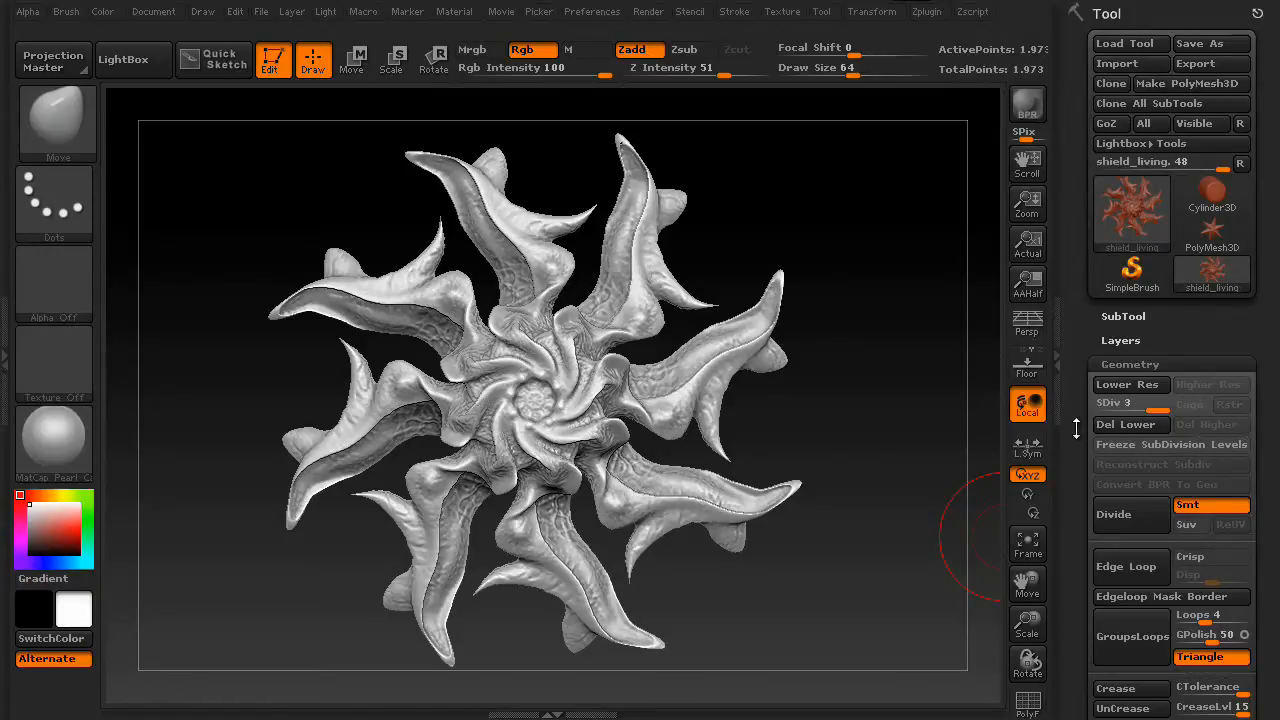
# Start a DynaMesh conversion from the Geometry palette, bringing up the freeze-levels prompt.
pyautogui.scroll(-3)
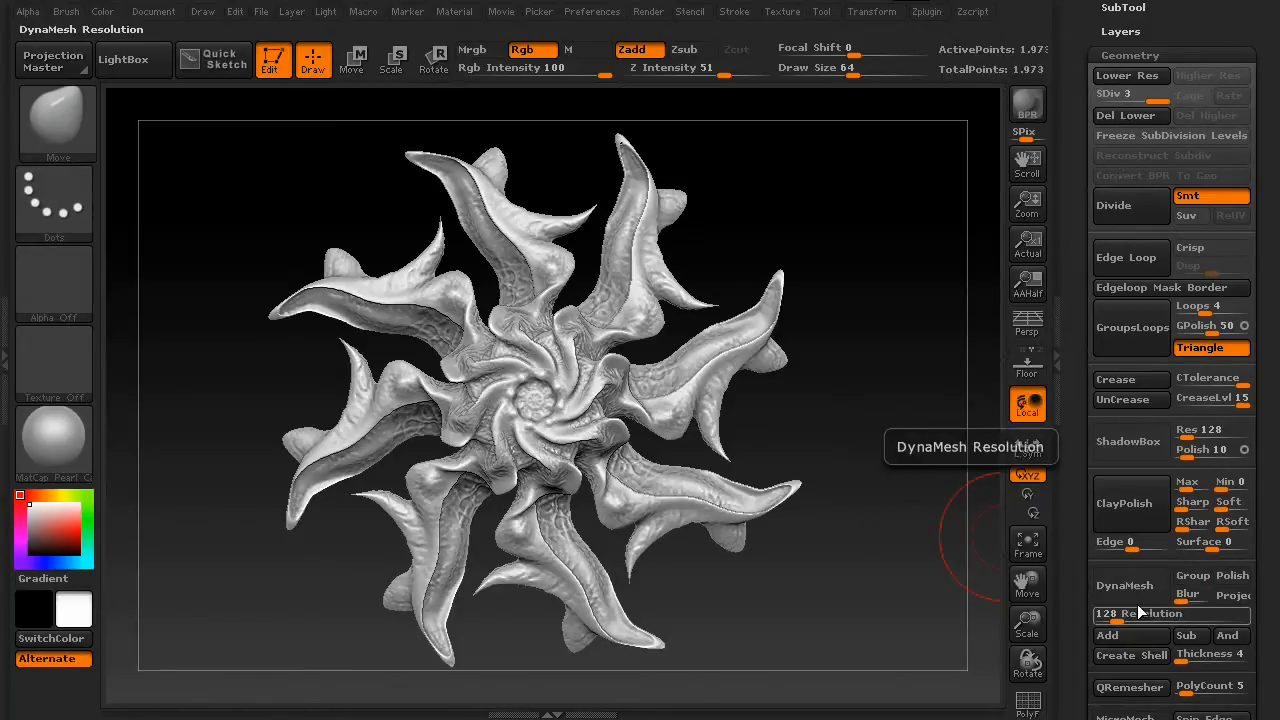
pyautogui.click(1126, 585)
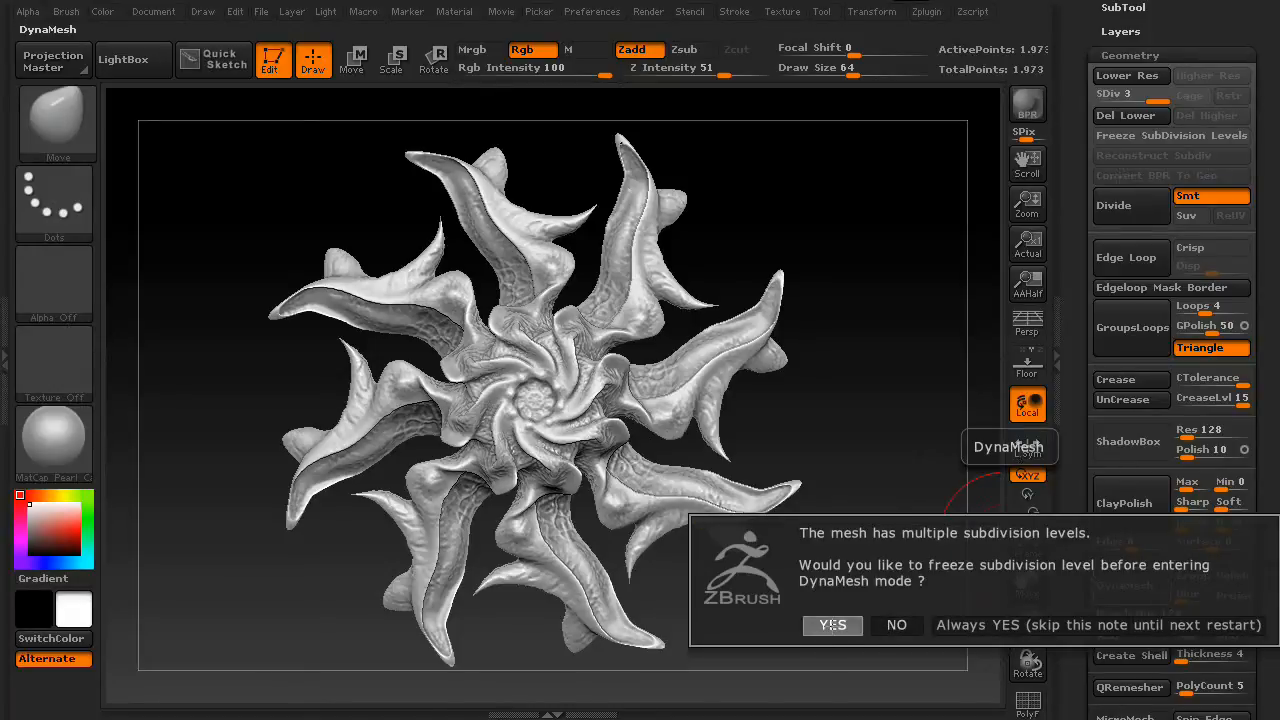
# Accept freezing subdivision levels, then unfreeze them to restore SDiv 3.
pyautogui.click(832, 625)
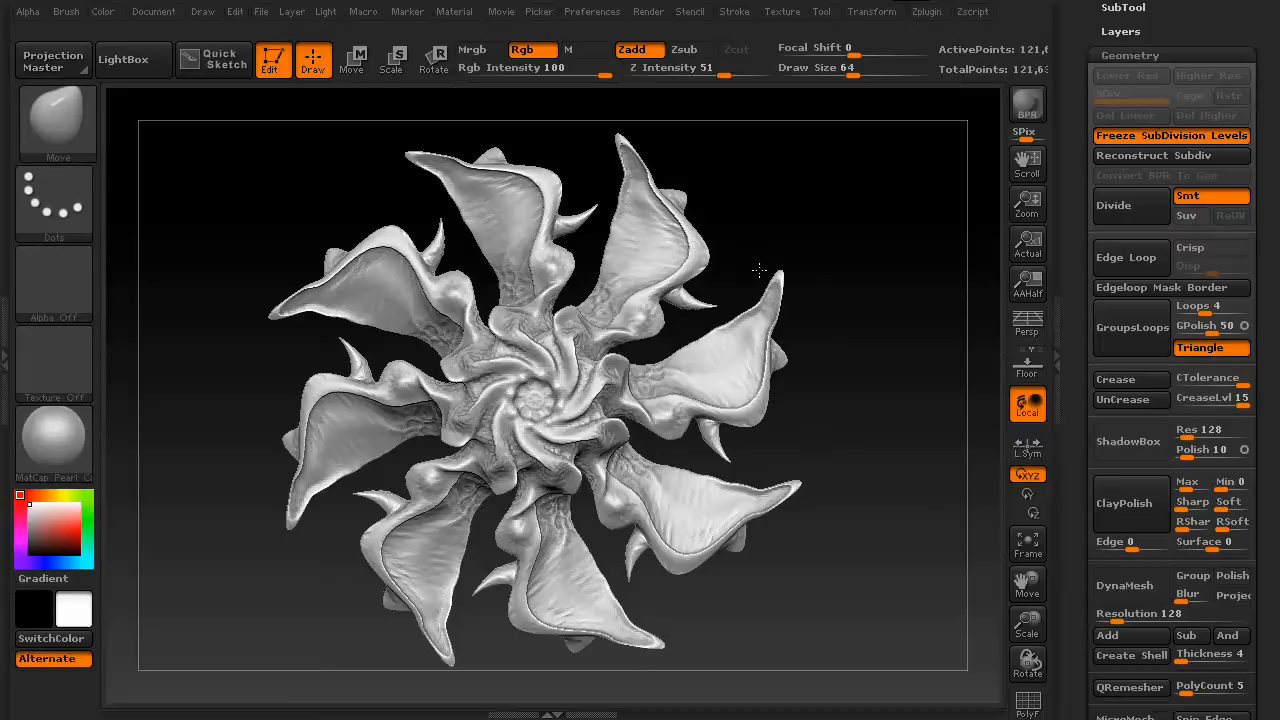
pyautogui.moveTo(1171, 135)
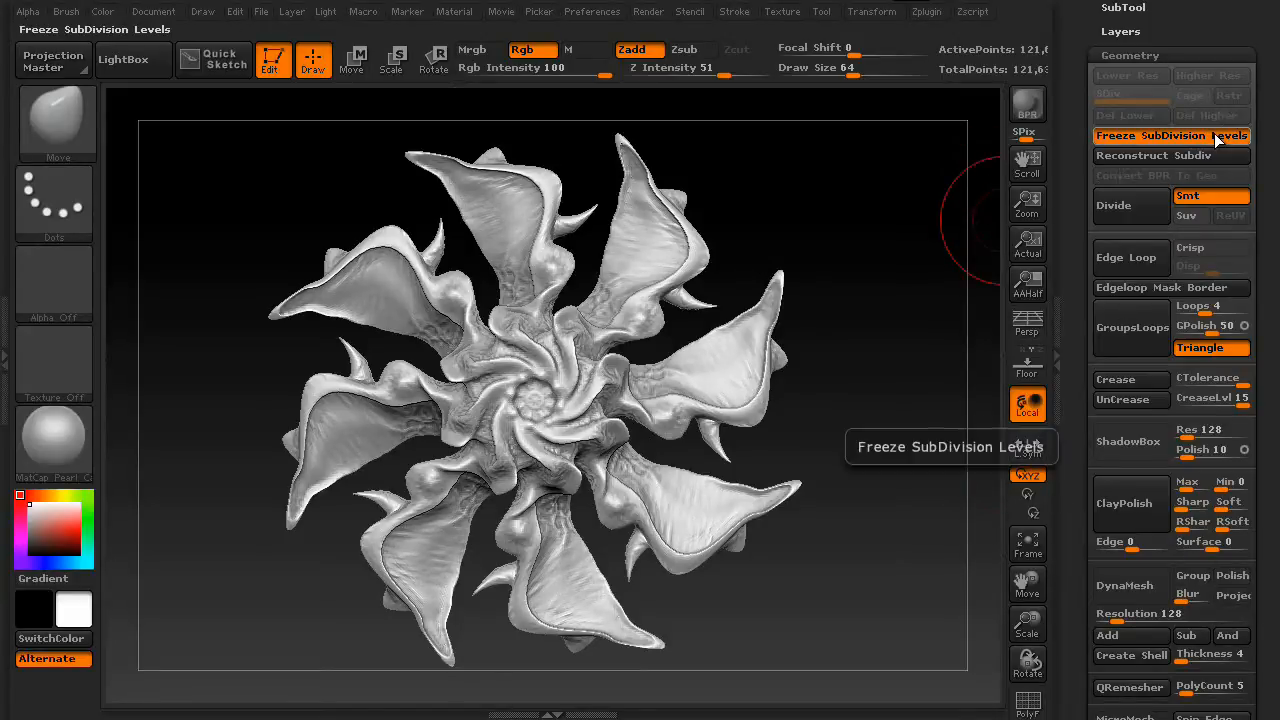
pyautogui.click(1170, 135)
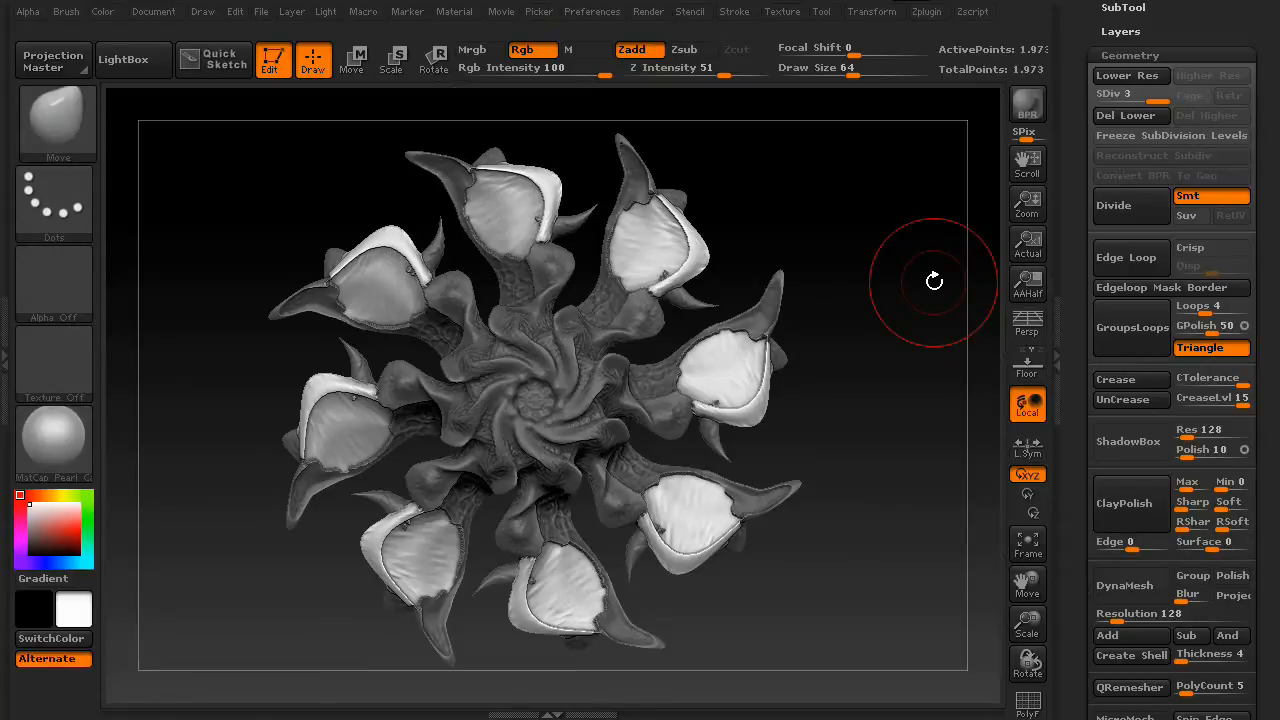
# Drag the SDiv slider to redisplay the sculpt at subdivision level 3.
pyautogui.moveTo(933, 281); pyautogui.dragTo(828, 378)
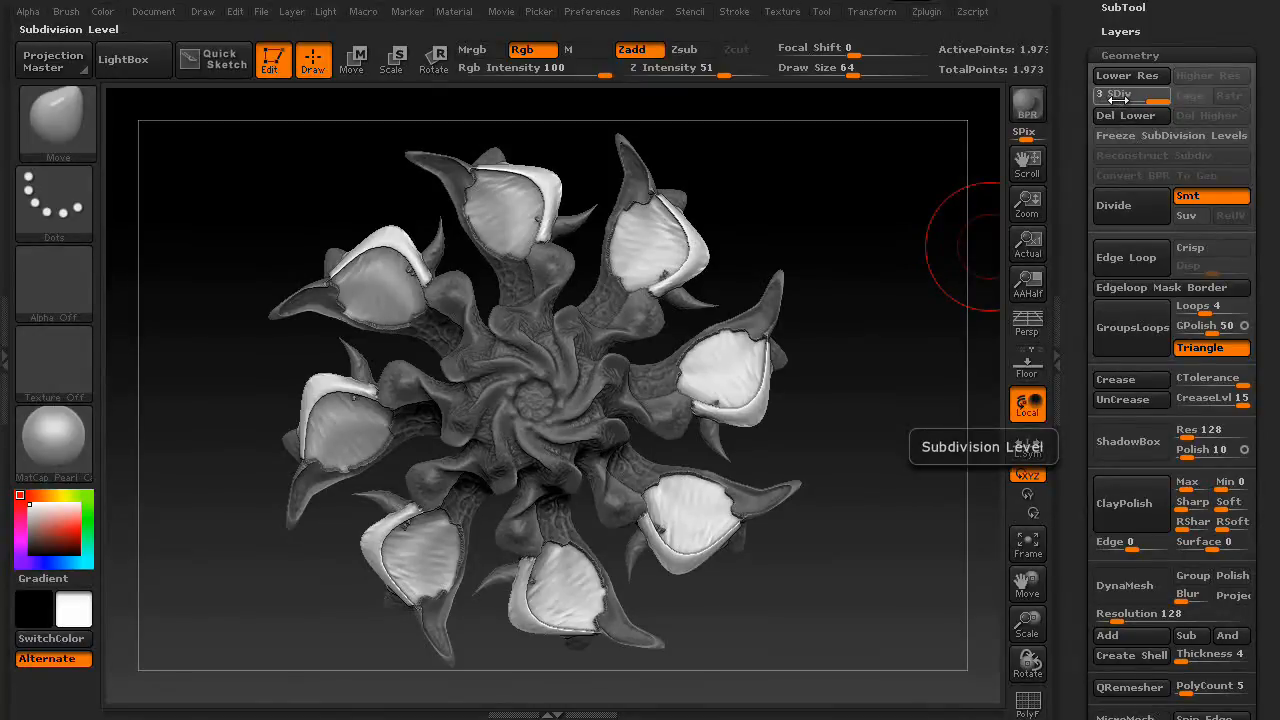
pyautogui.moveTo(1130, 135)
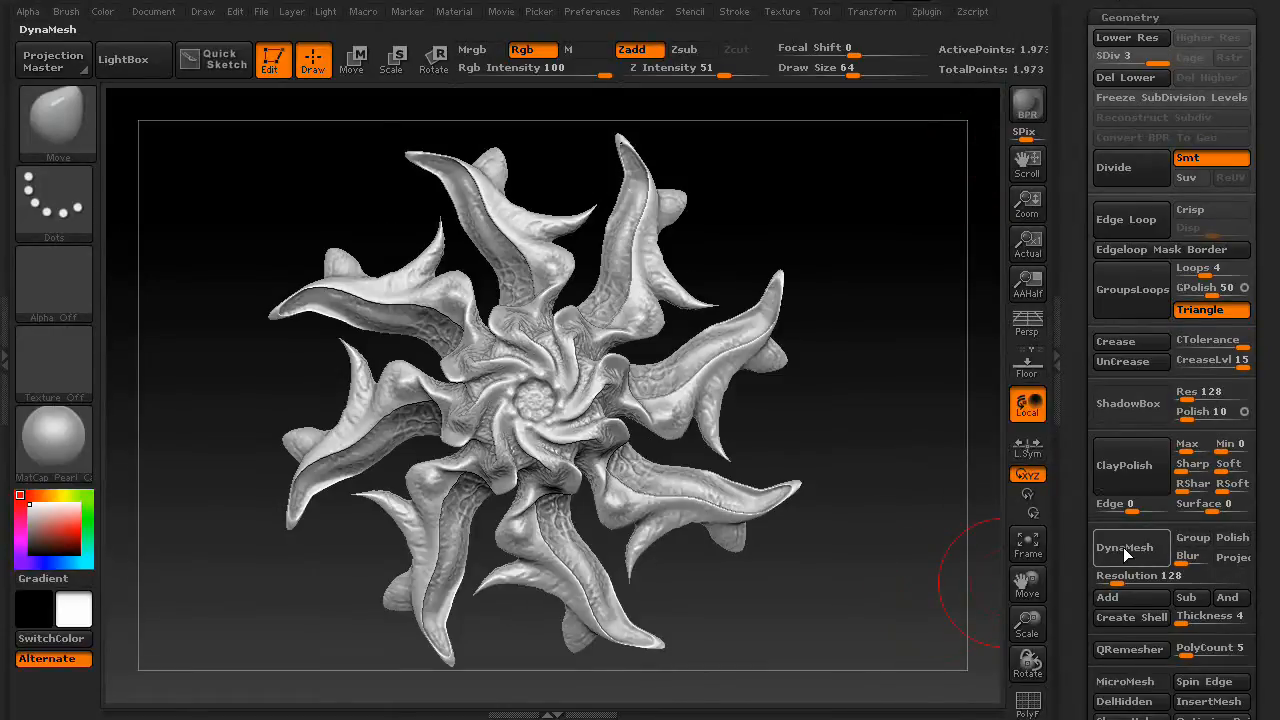
# Try a DynaMesh conversion without freezing levels, then switch DynaMesh off again.
pyautogui.click(1128, 547)
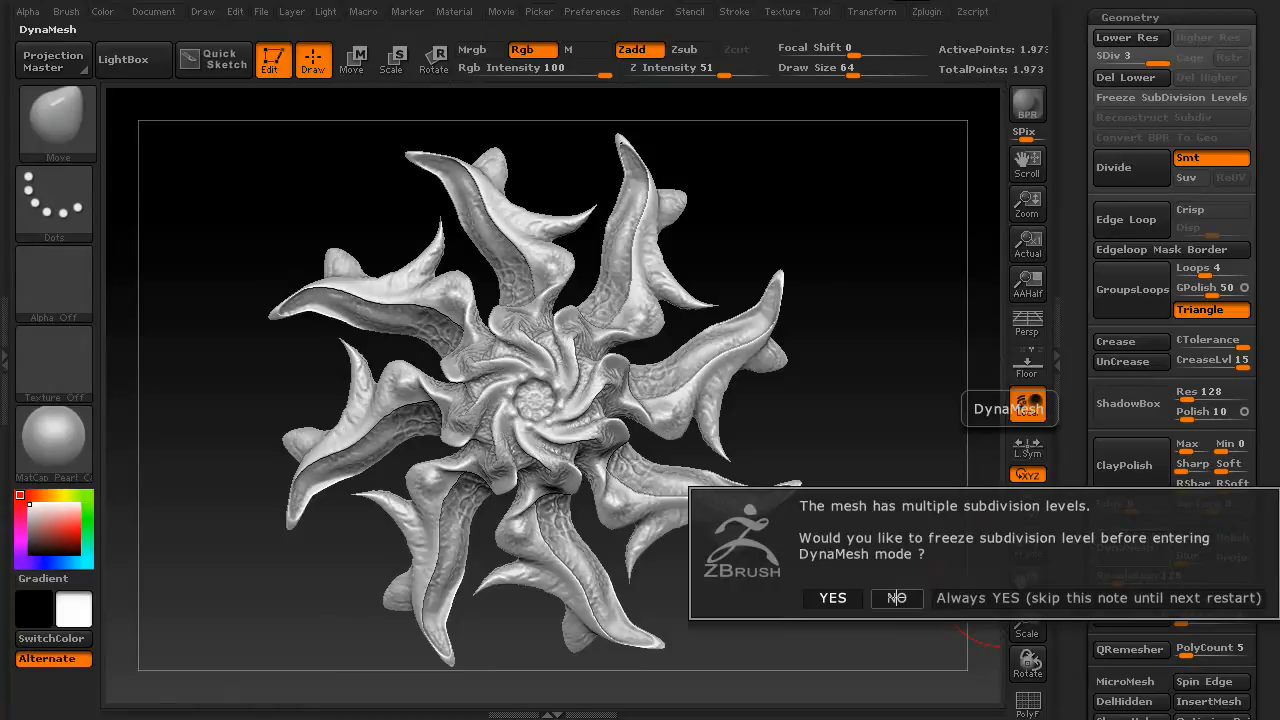
pyautogui.click(896, 597)
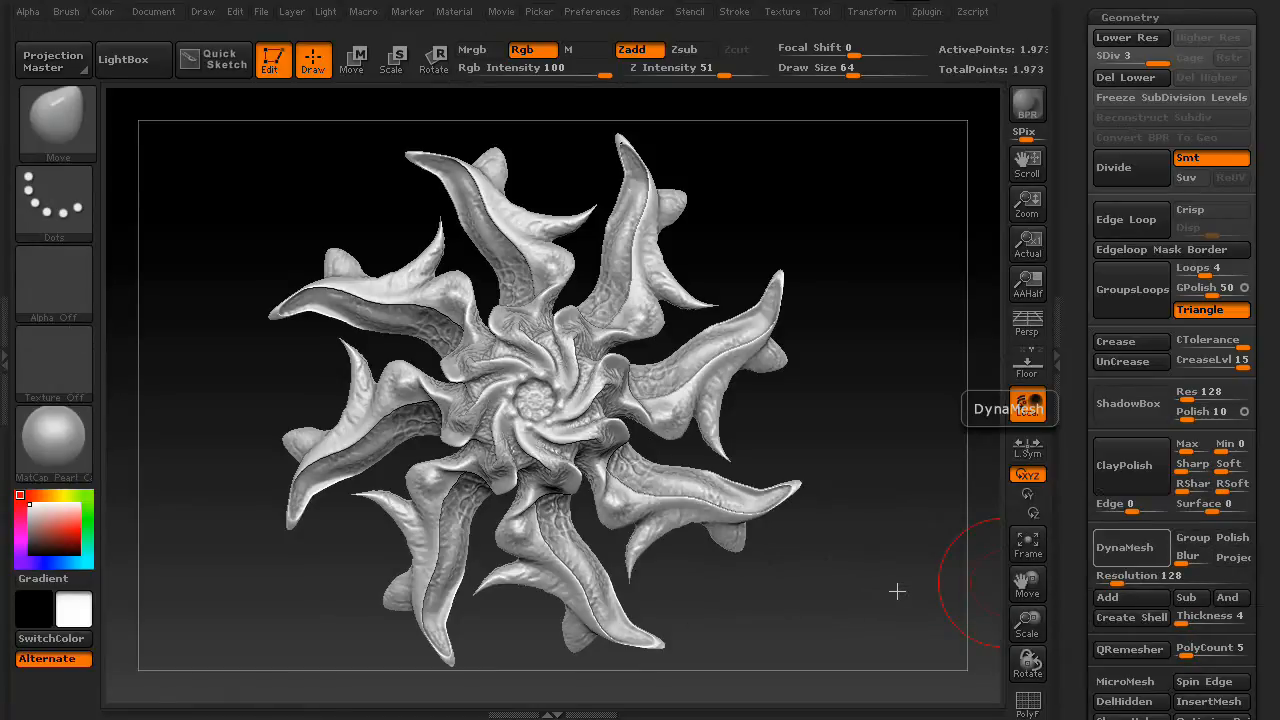
pyautogui.click(1131, 547)
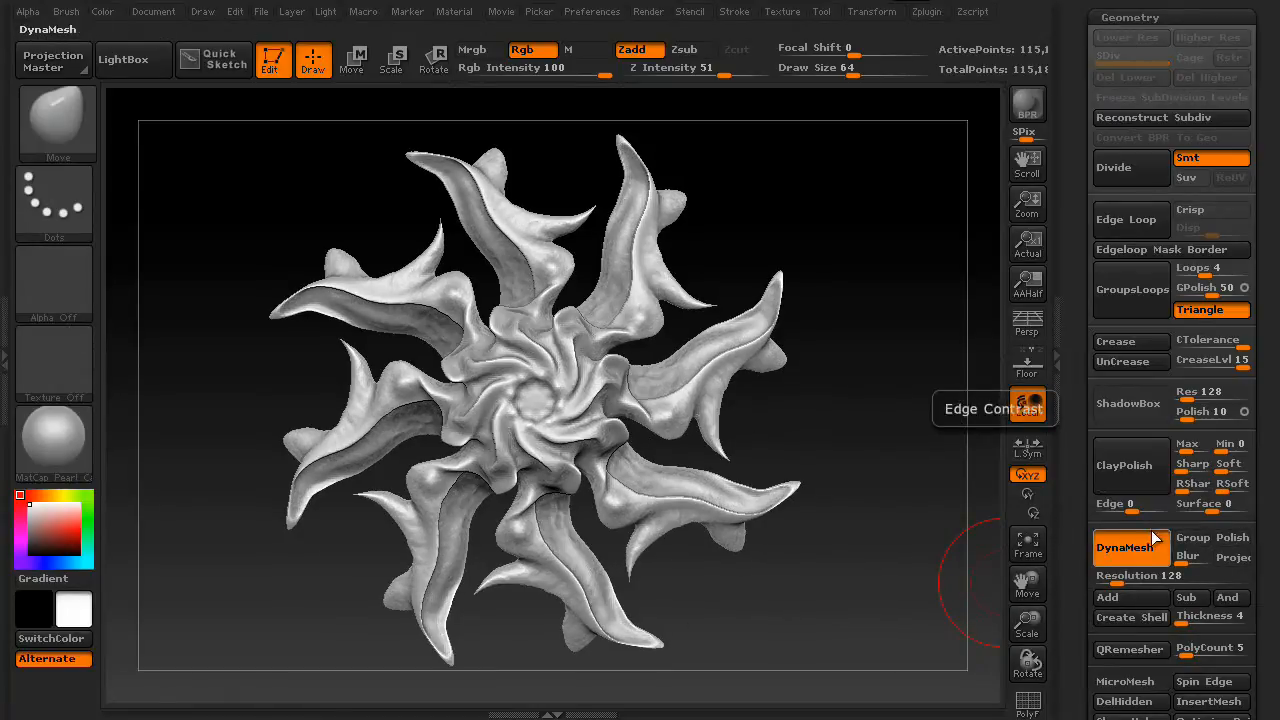
pyautogui.click(1125, 547)
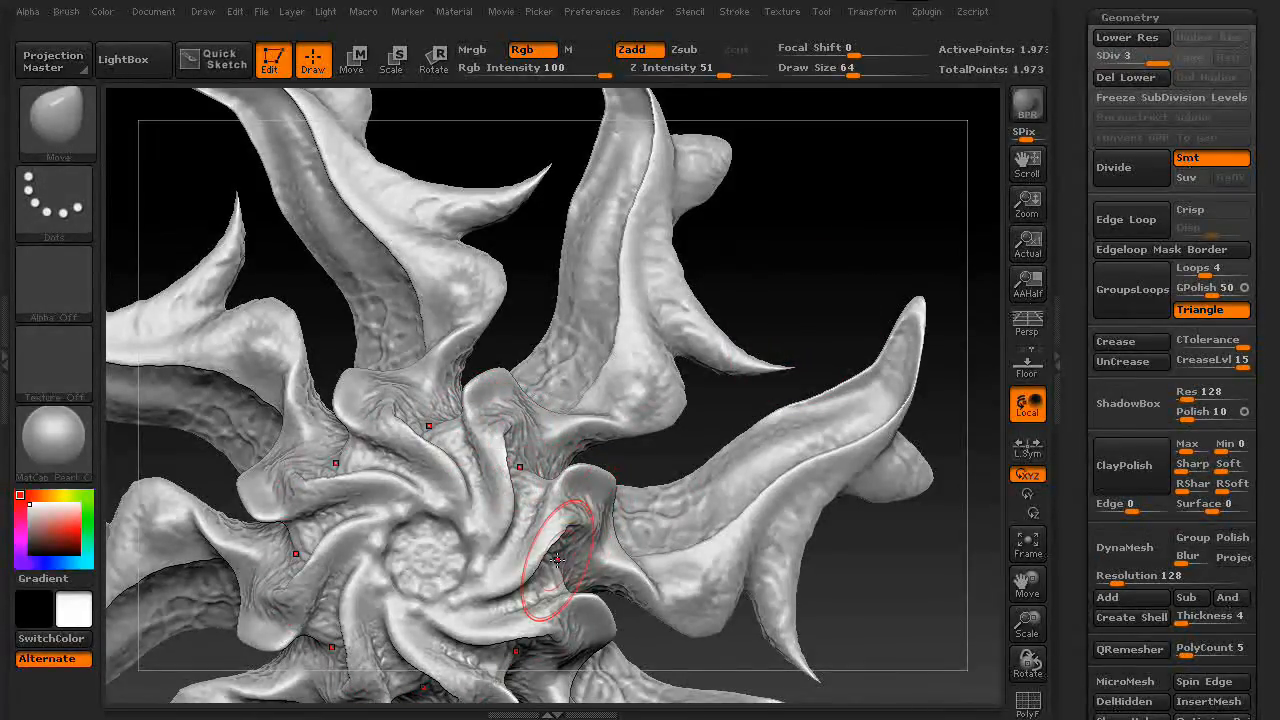
# Set DynaMesh resolution to 512, convert without freezing levels, and rotate to inspect detail.
pyautogui.click(1131, 547)
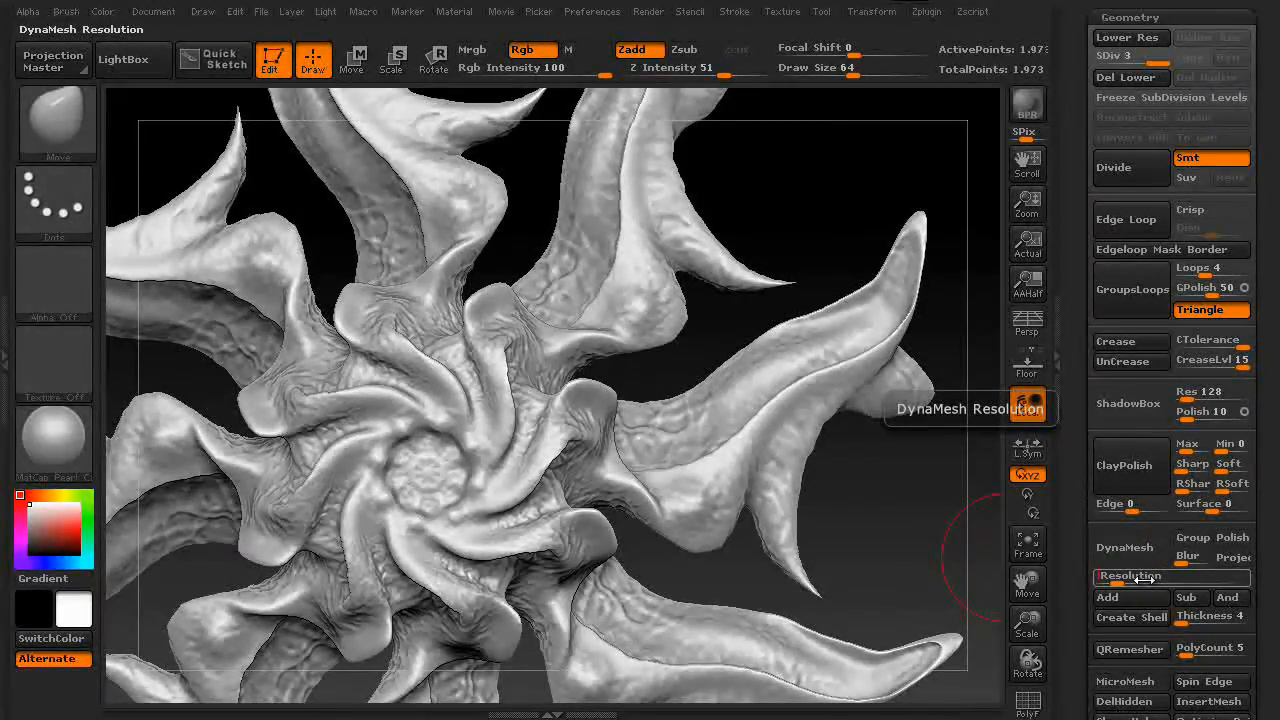
pyautogui.click(1112, 576)
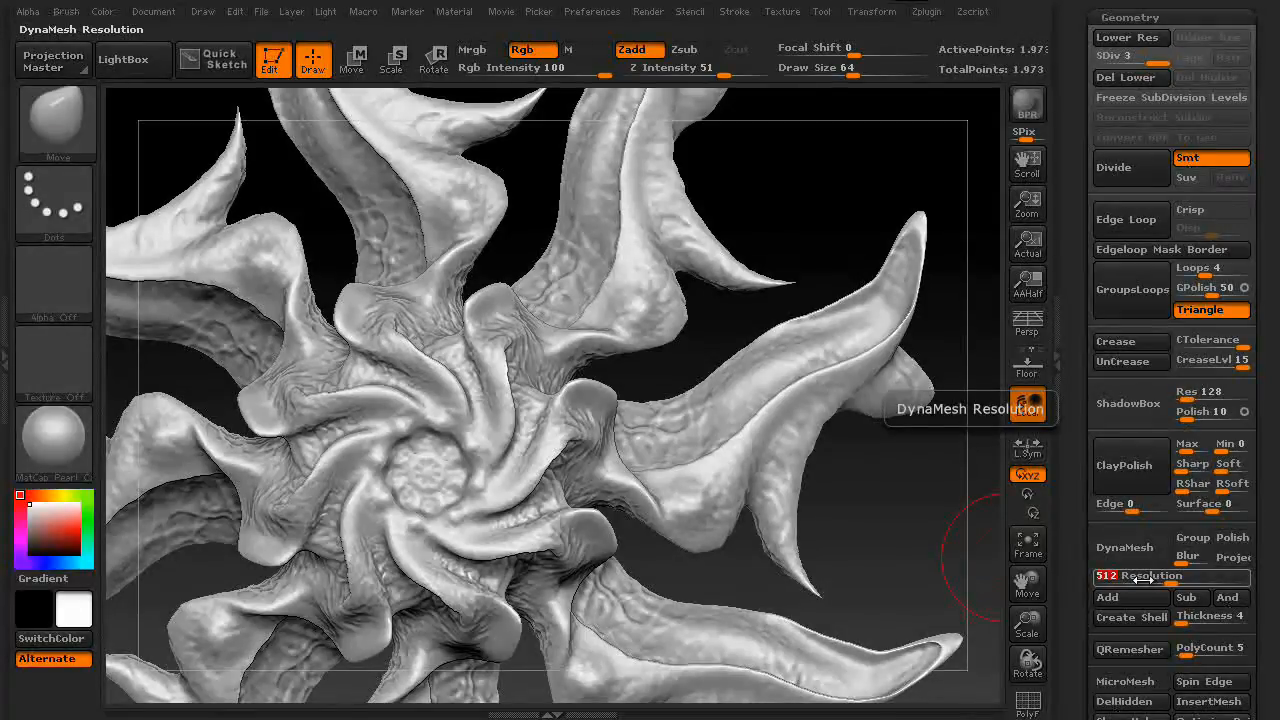
pyautogui.click(1124, 547)
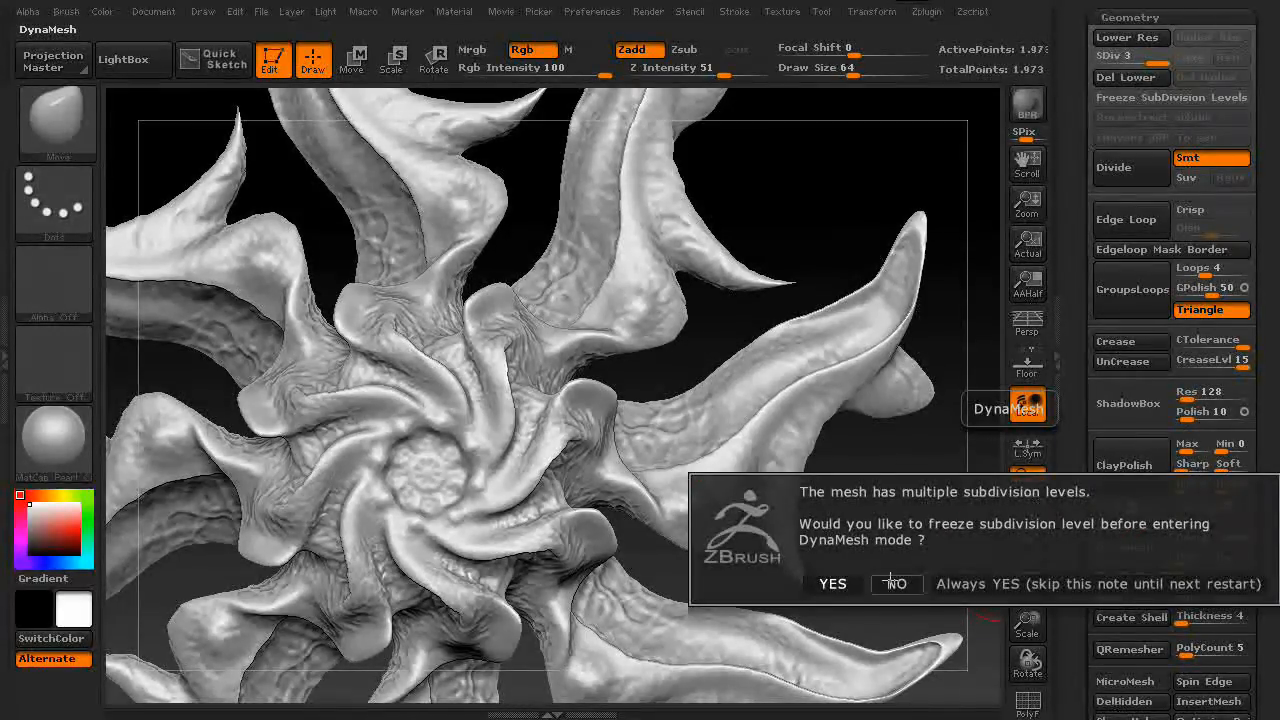
pyautogui.click(896, 584)
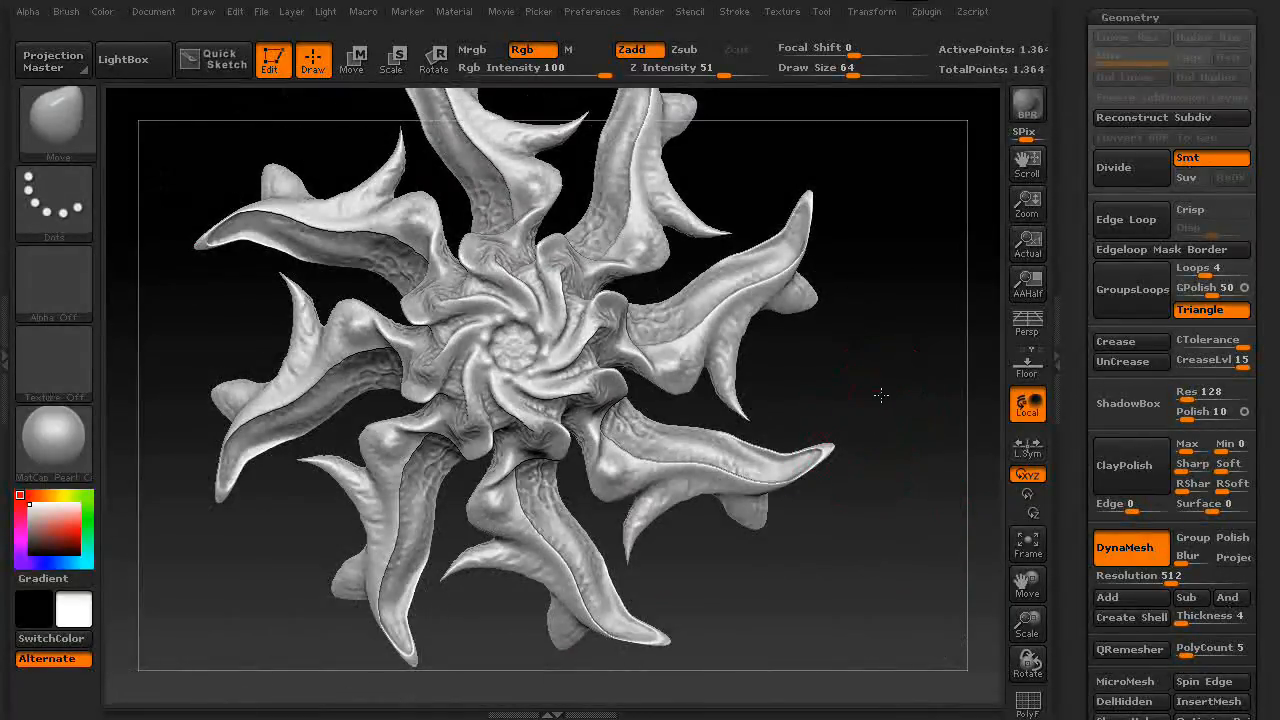
pyautogui.moveTo(907, 403); pyautogui.dragTo(907, 403)
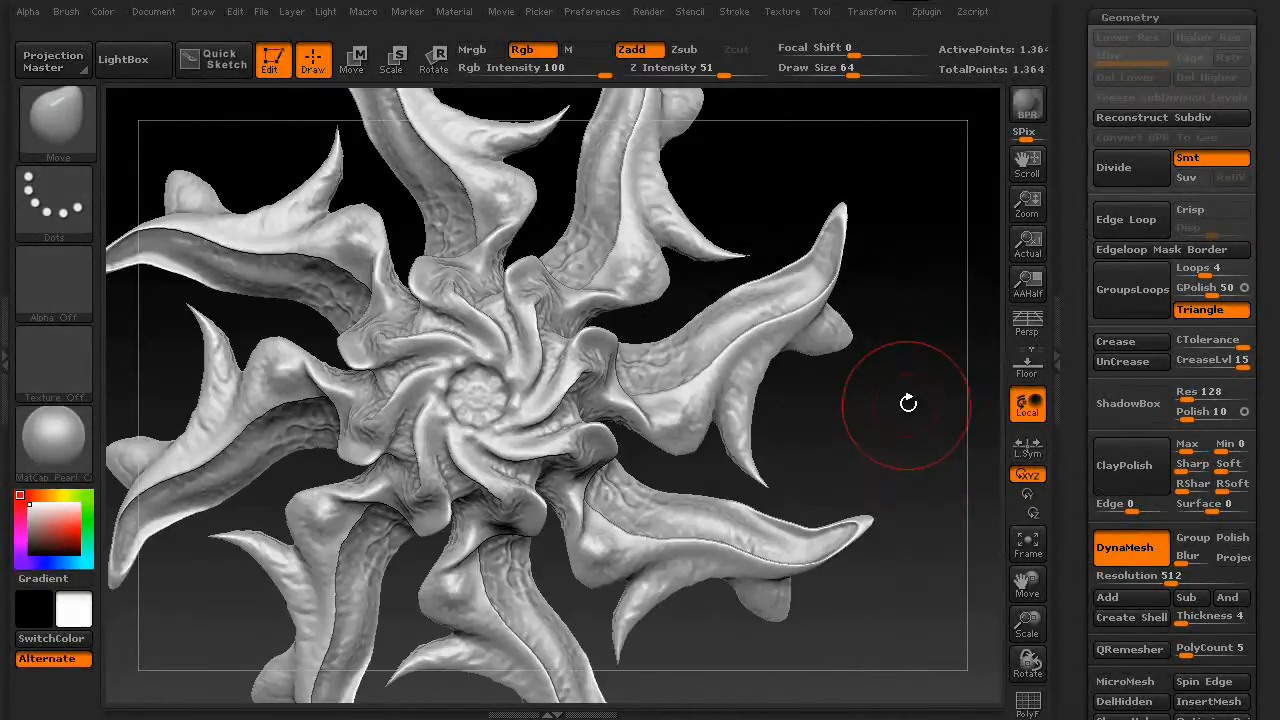